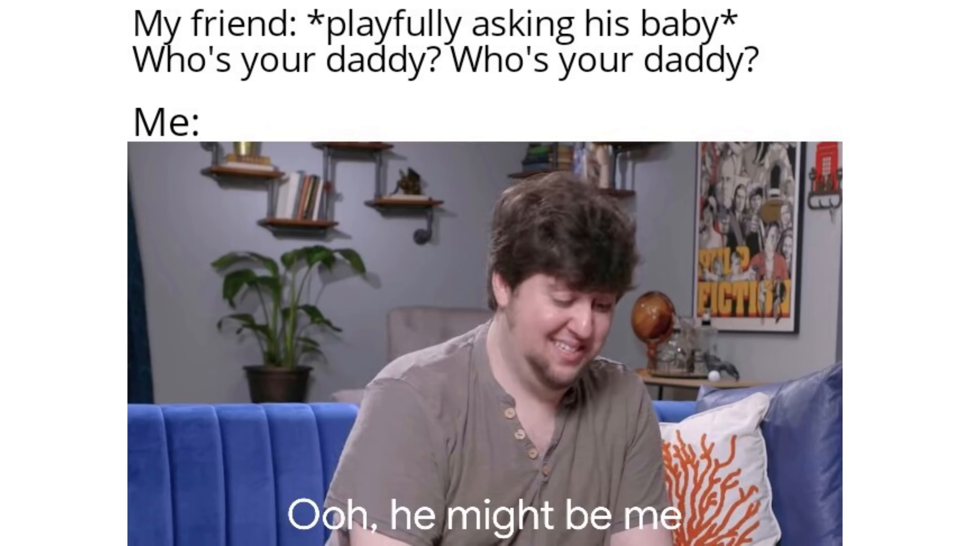
{"action": "scroll", "scroll_direction": "down", "scroll_amount": 3}
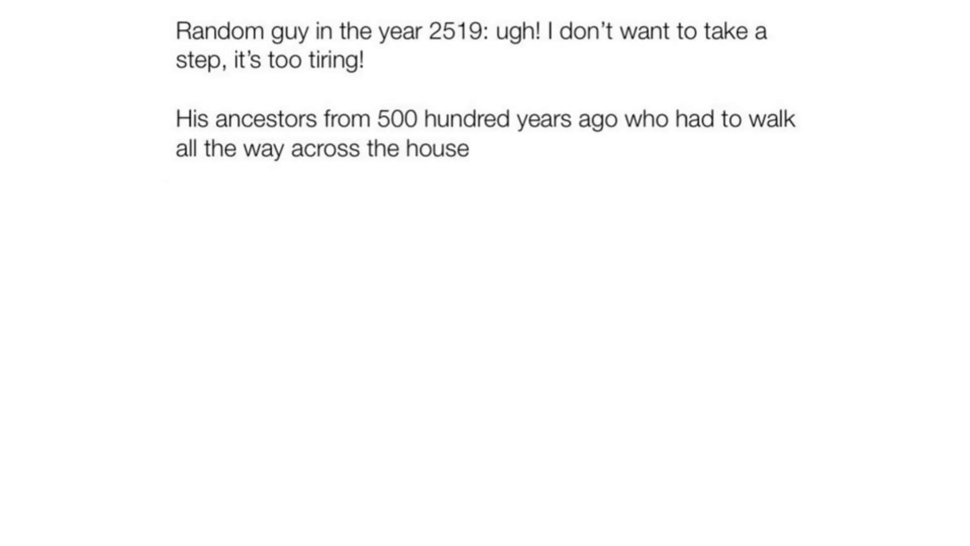
{"action": "type", "text": "just to get to the refrigerator:"}
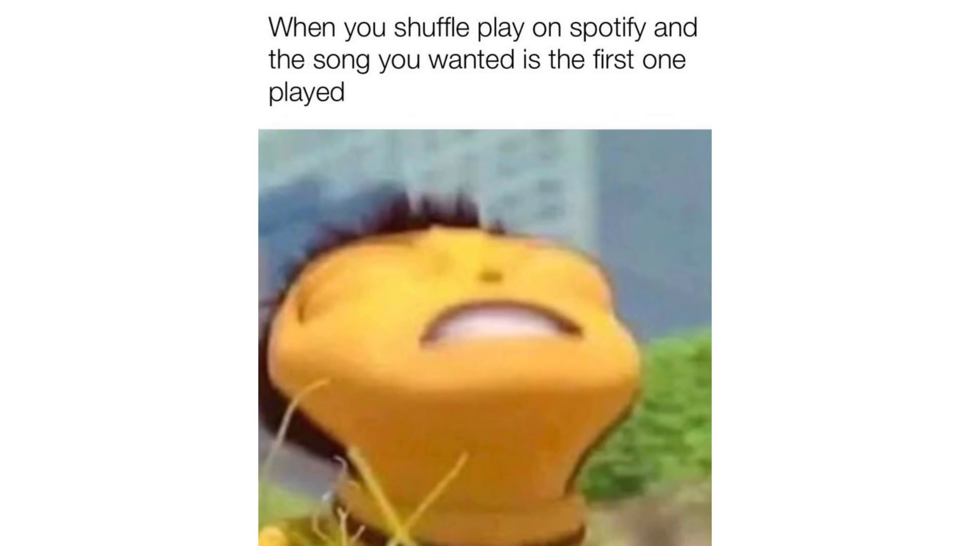
{"action": "scroll", "scroll_direction": "down", "scroll_amount": 3}
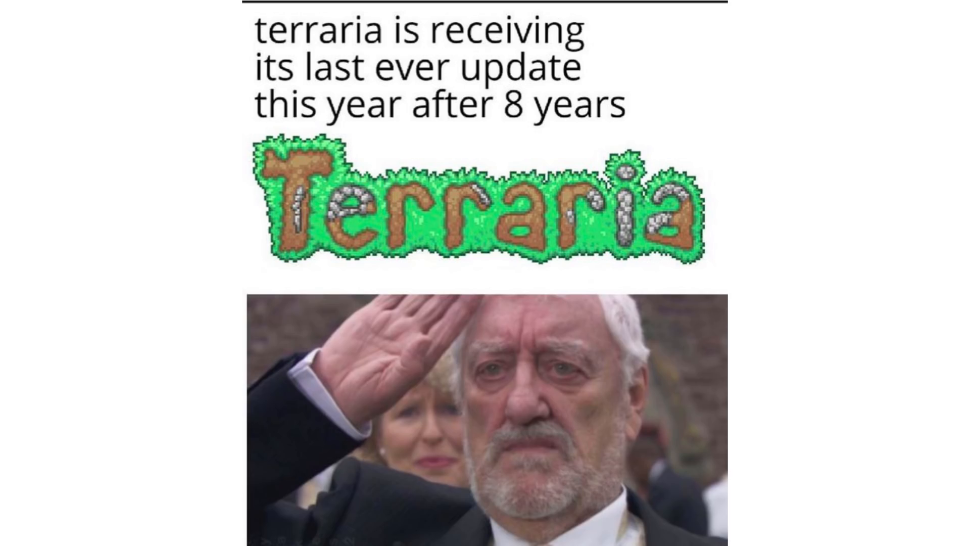
{"action": "scroll", "scroll_direction": "down", "scroll_amount": 3}
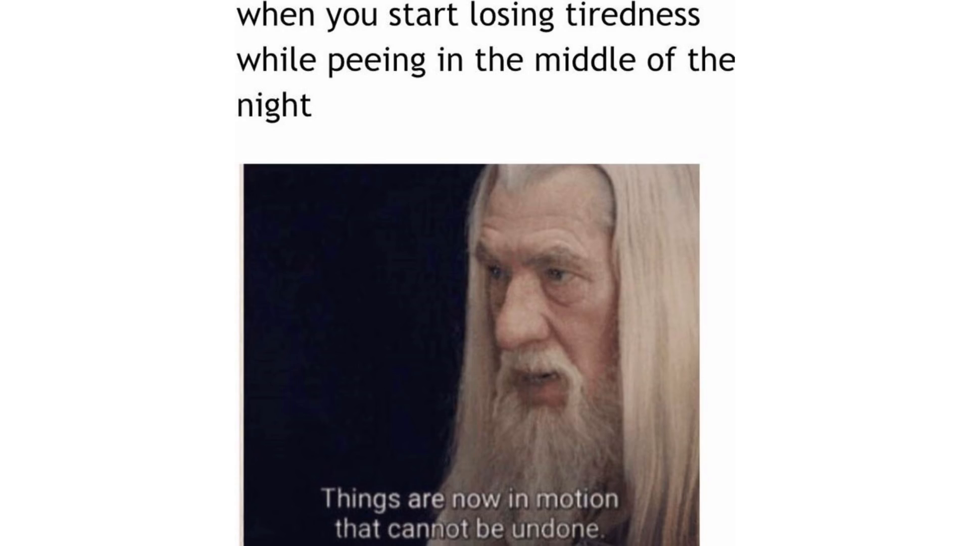
{"action": "scroll", "scroll_direction": "down", "scroll_amount": 3}
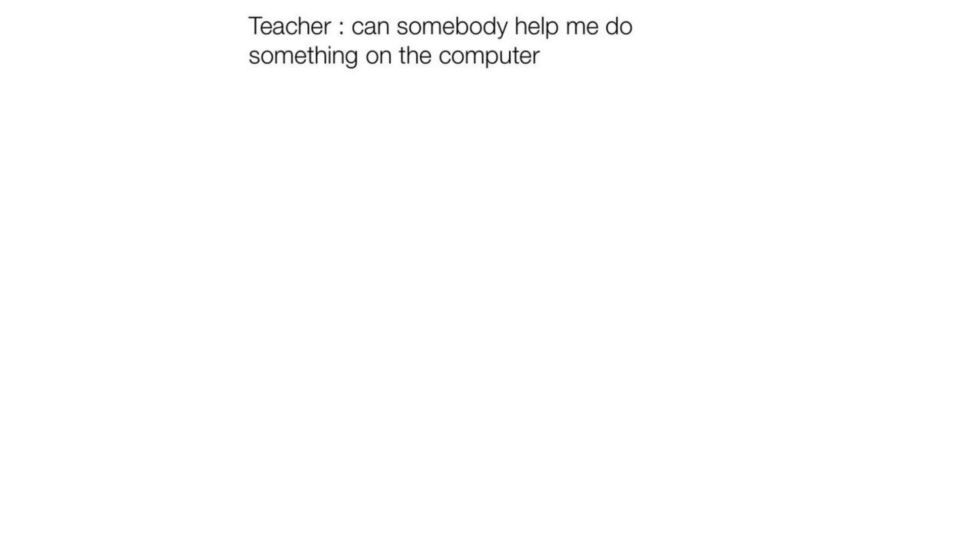